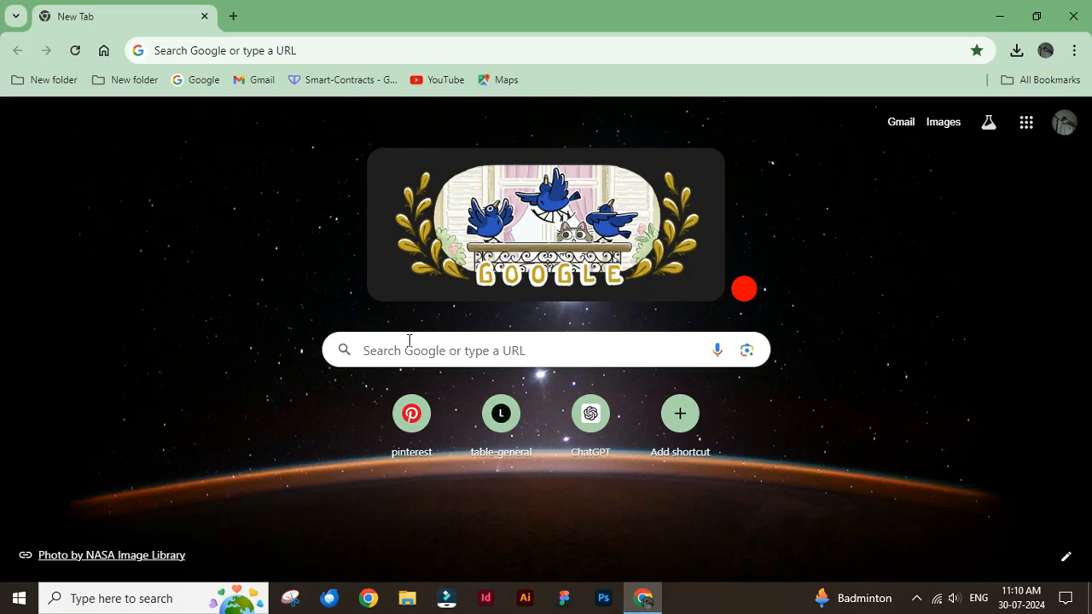
- Search Google for 'maxsends'
{"action": "type", "text": "maxsends"}
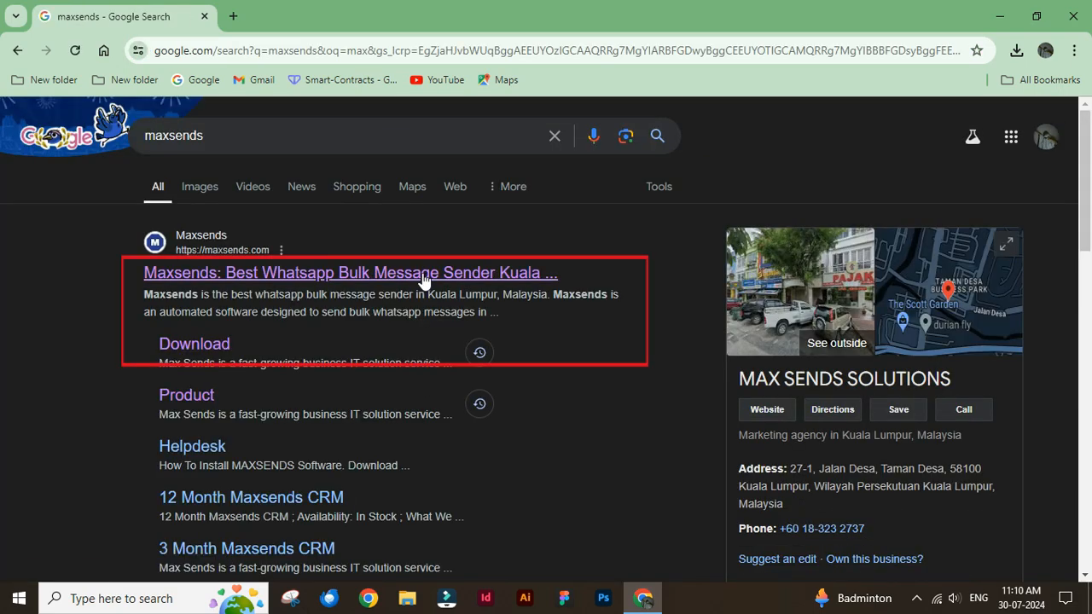
- From the Maxsends result, reach the MAX CRM page and start the MAXSENDS CRM download
{"action": "left_click", "coordinate": [350, 273]}
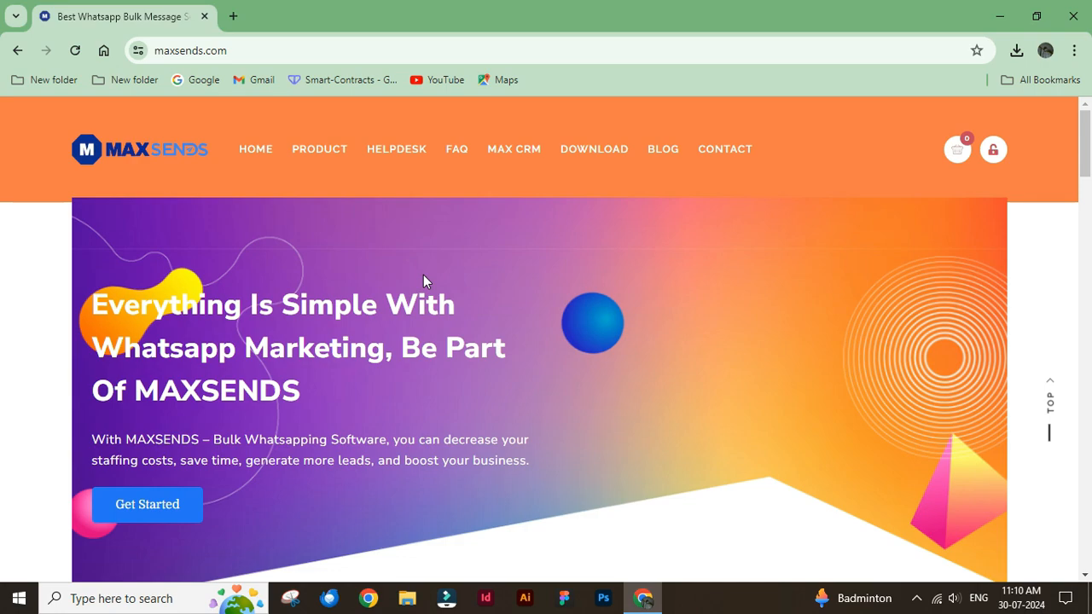
{"action": "left_click", "coordinate": [514, 149]}
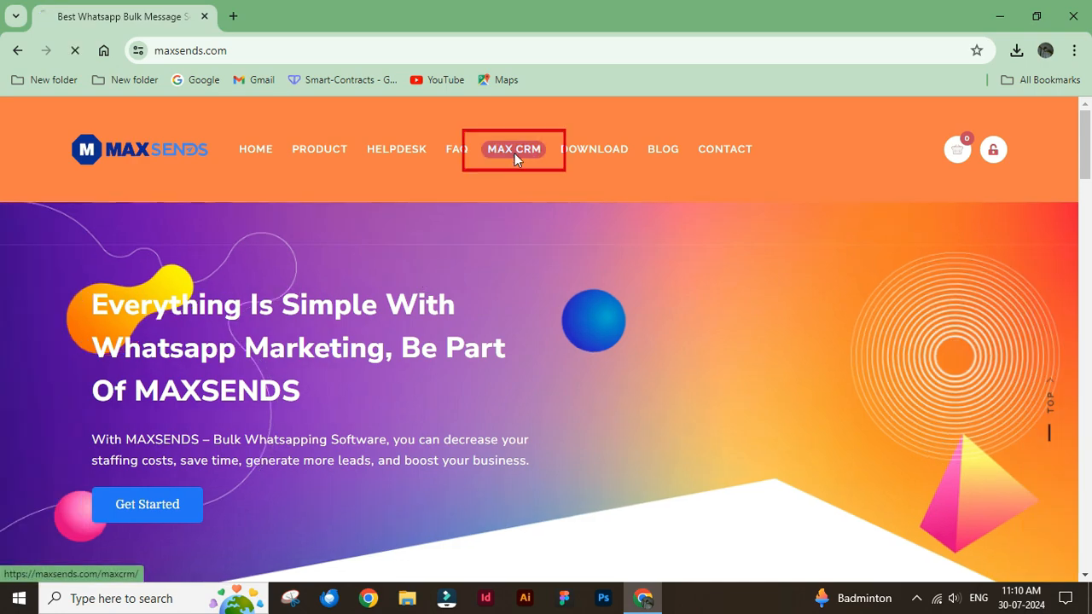
{"action": "left_click", "coordinate": [514, 148]}
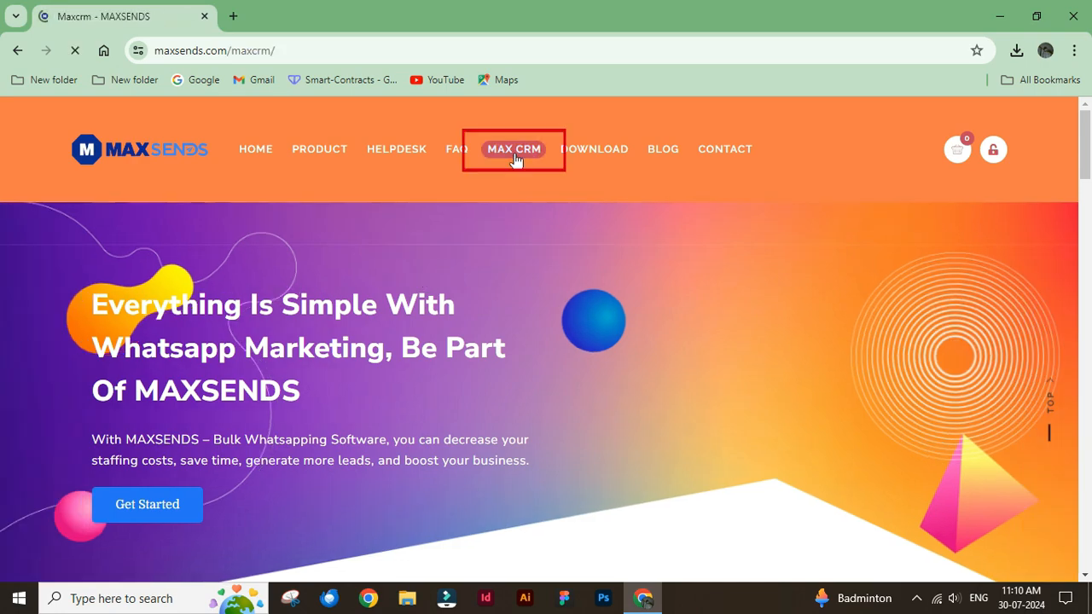
{"action": "left_click", "coordinate": [513, 148]}
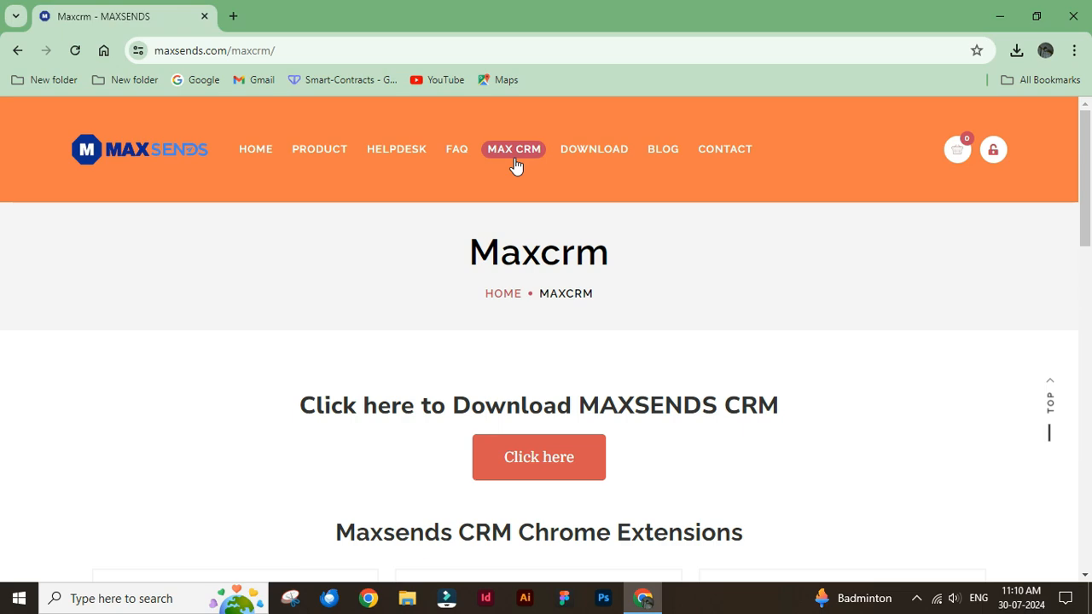
{"action": "mouse_move", "coordinate": [539, 458]}
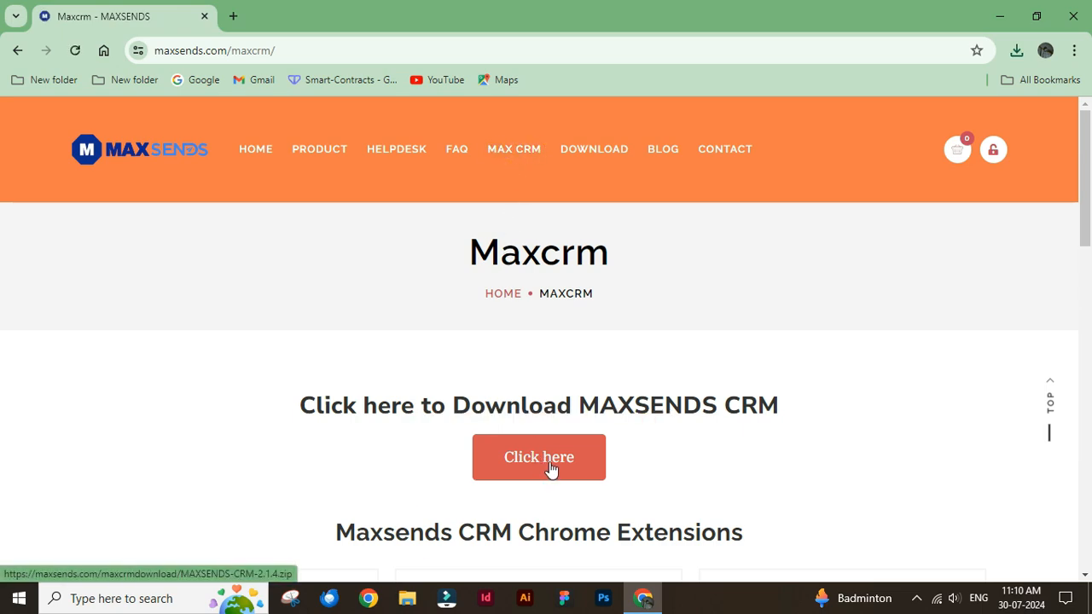
{"action": "left_click", "coordinate": [539, 457]}
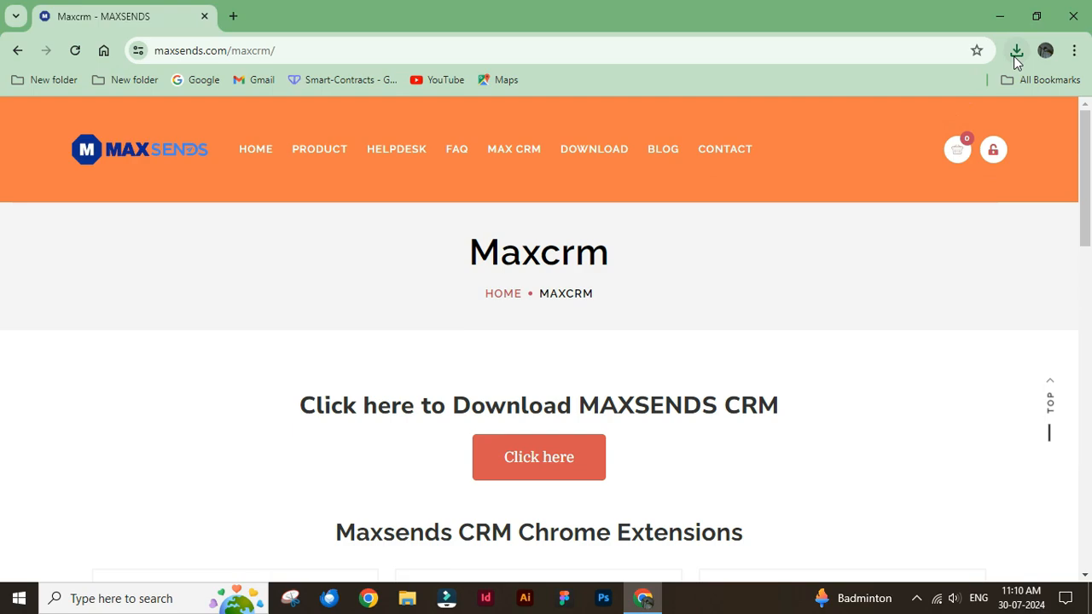
- Locate the downloaded MAXSENDS-CRM-2.1.4 zip in Downloads and extract it
{"action": "left_click", "coordinate": [1017, 50]}
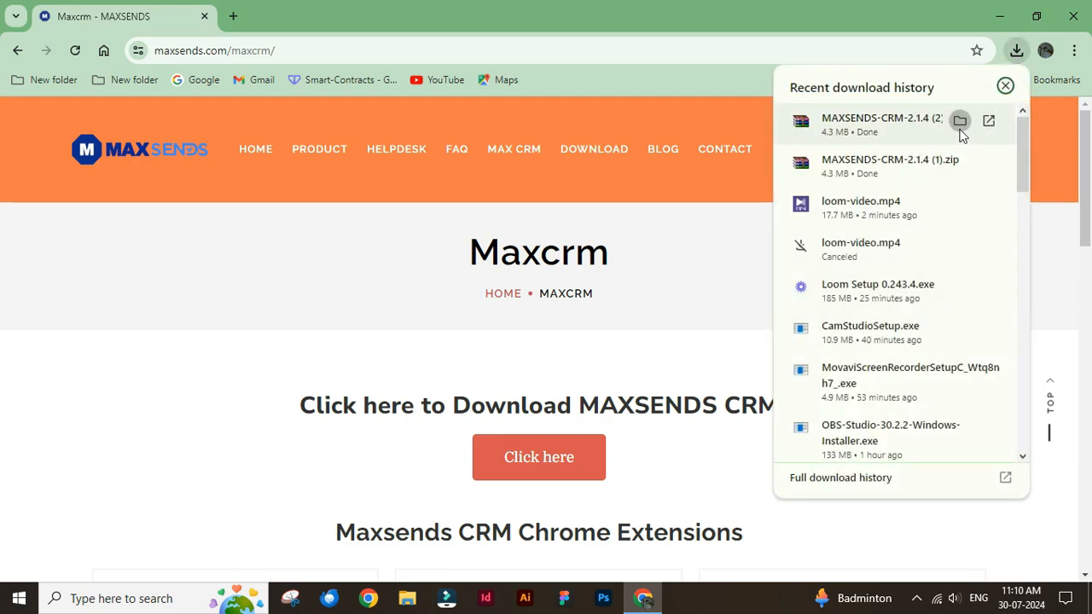
{"action": "left_click", "coordinate": [959, 119]}
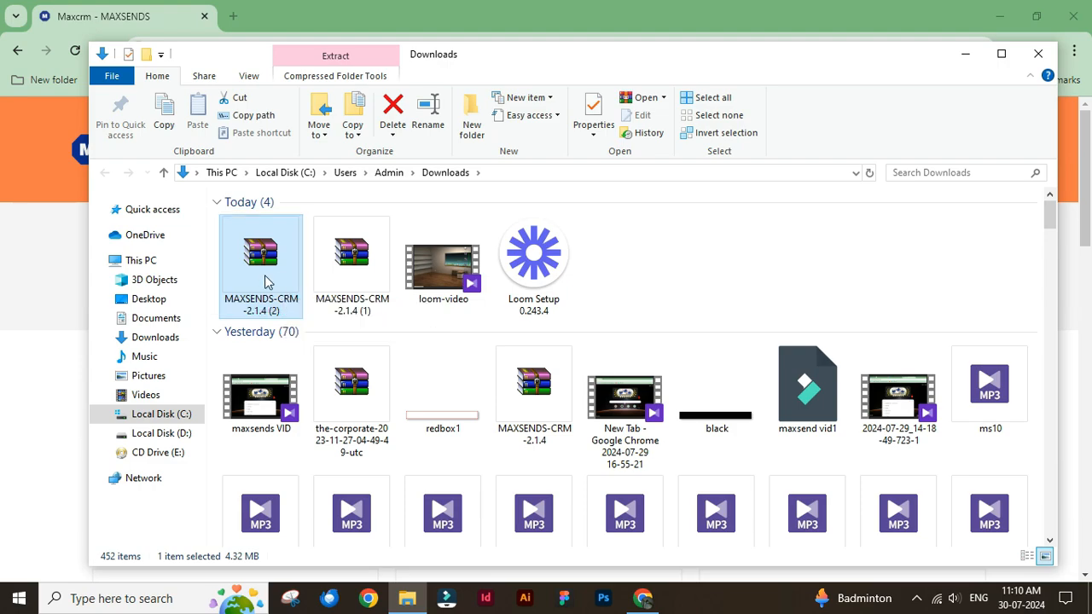
{"action": "right_click", "coordinate": [261, 265]}
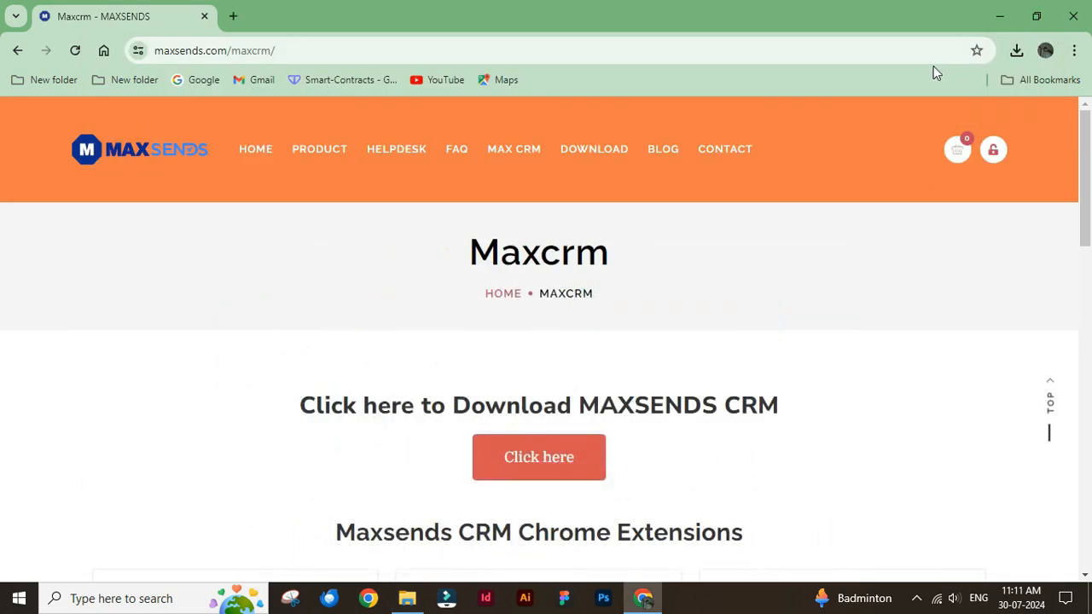
- On Chrome's Extensions page, enable Developer mode and start Load unpacked
{"action": "left_click", "coordinate": [233, 17]}
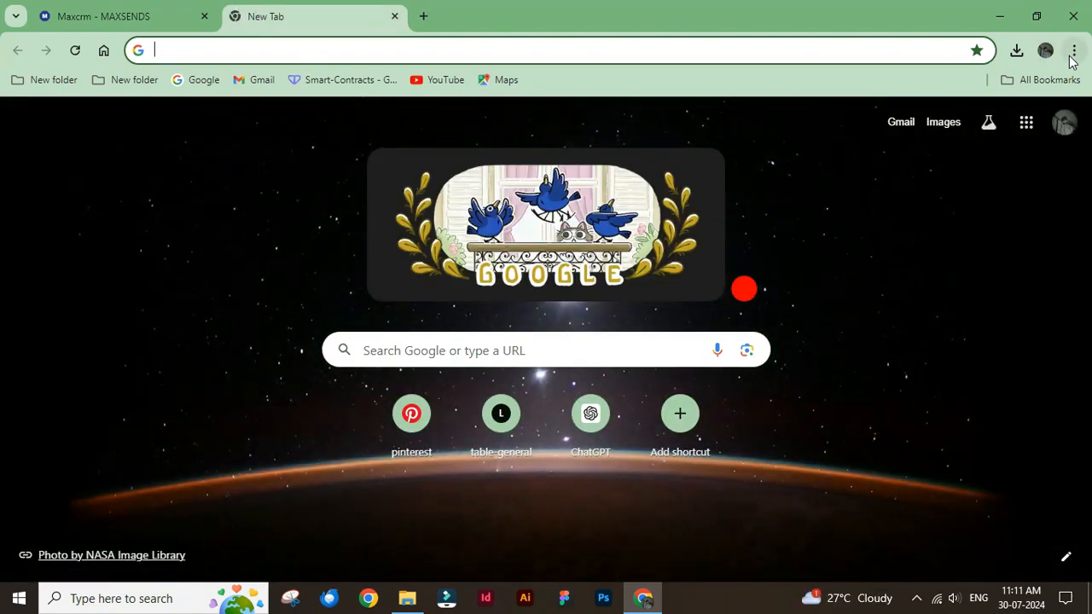
{"action": "left_click", "coordinate": [1074, 51]}
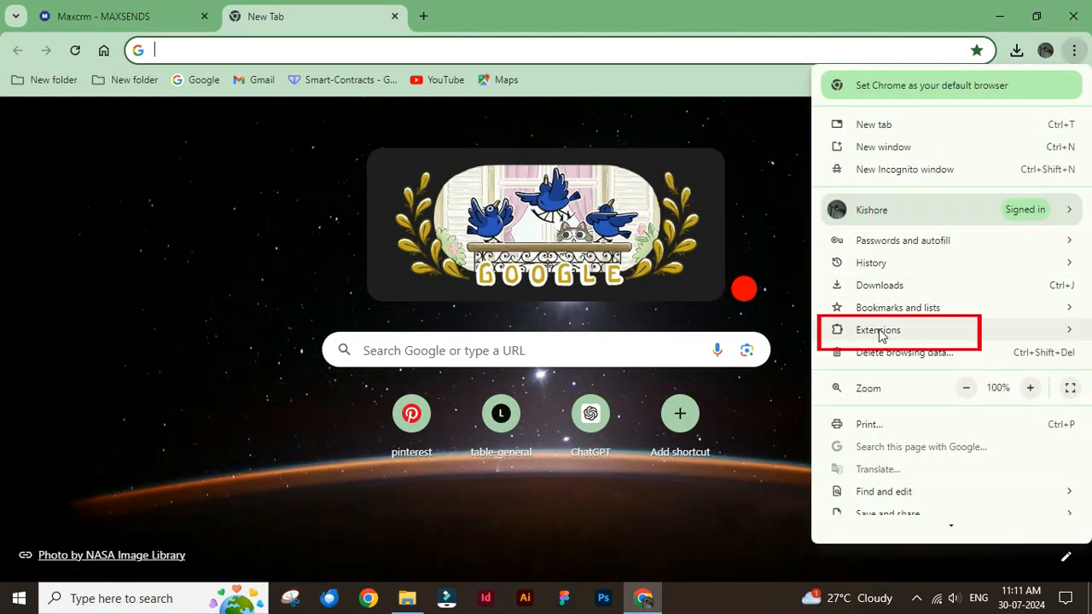
{"action": "left_click", "coordinate": [877, 331]}
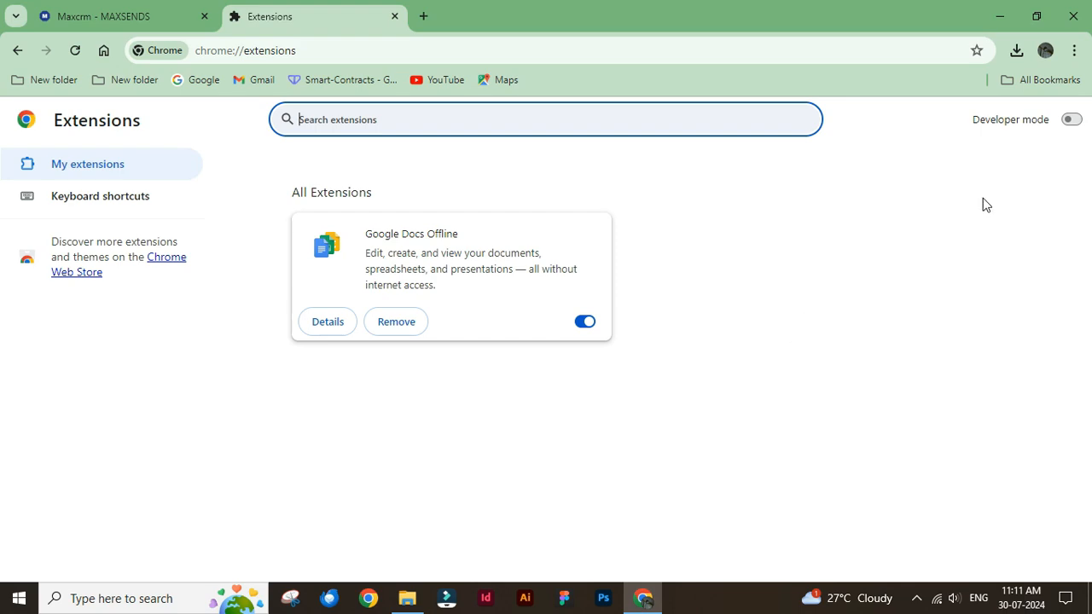
{"action": "left_click", "coordinate": [1072, 119]}
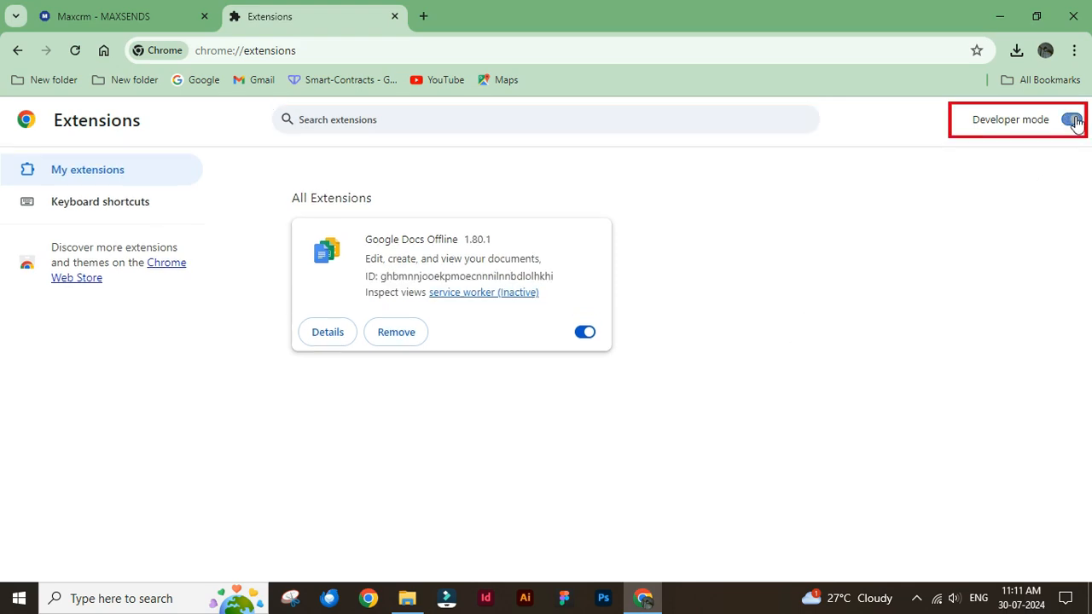
{"action": "left_click", "coordinate": [1072, 119]}
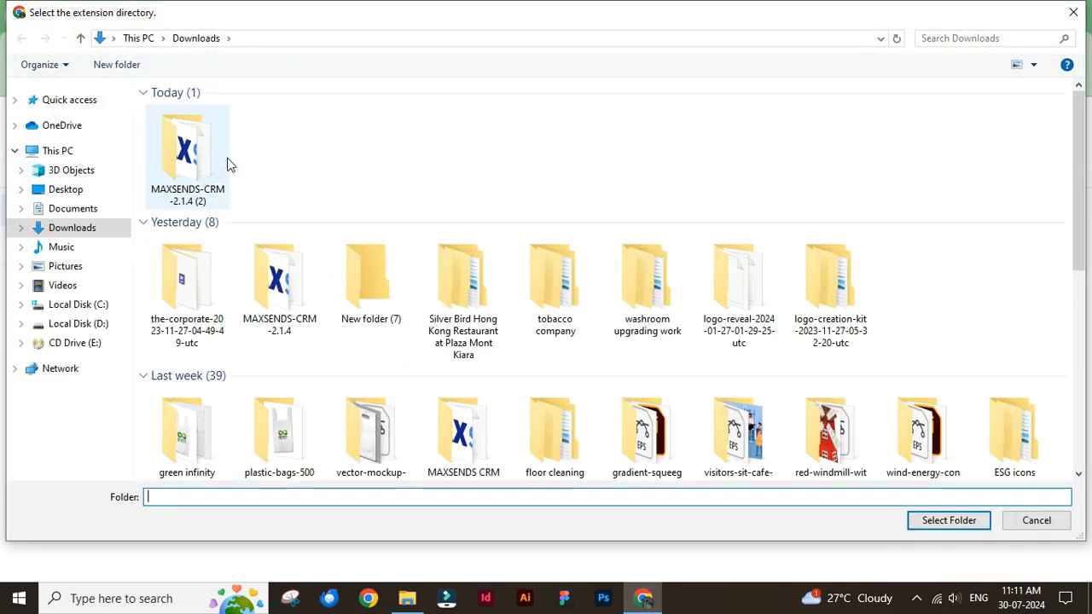
- Select the MAXSENDS-CRM-2.1.4 (2) folder as the unpacked extension directory
{"action": "left_click", "coordinate": [188, 154]}
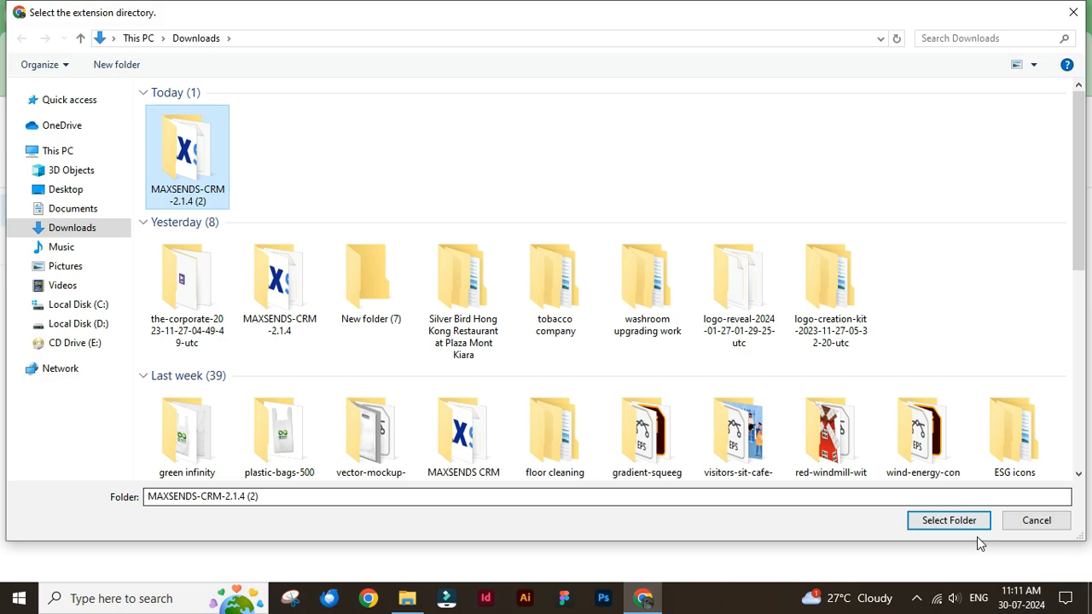
{"action": "left_click", "coordinate": [948, 521]}
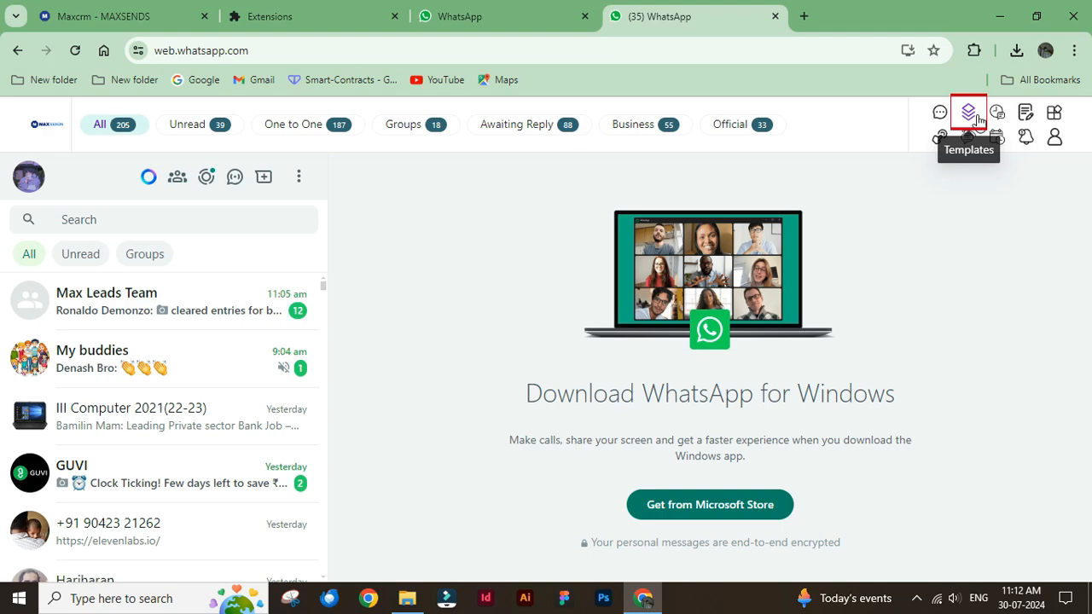
- View the CRM's Purchase Premium Plan pricing on WhatsApp Web, then dismiss it
{"action": "left_click", "coordinate": [969, 113]}
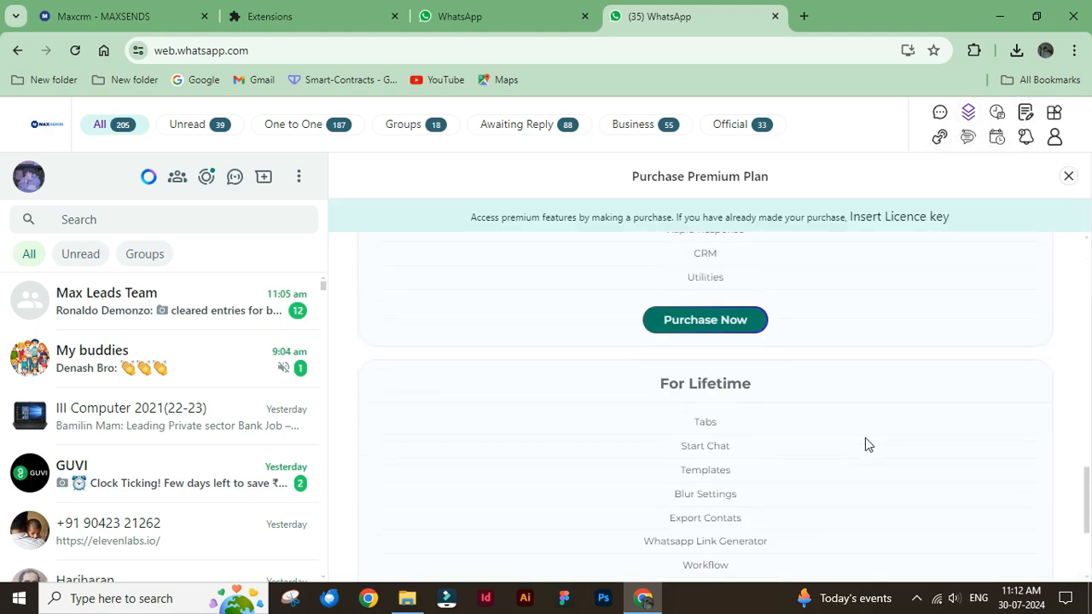
{"action": "left_click", "coordinate": [1068, 176]}
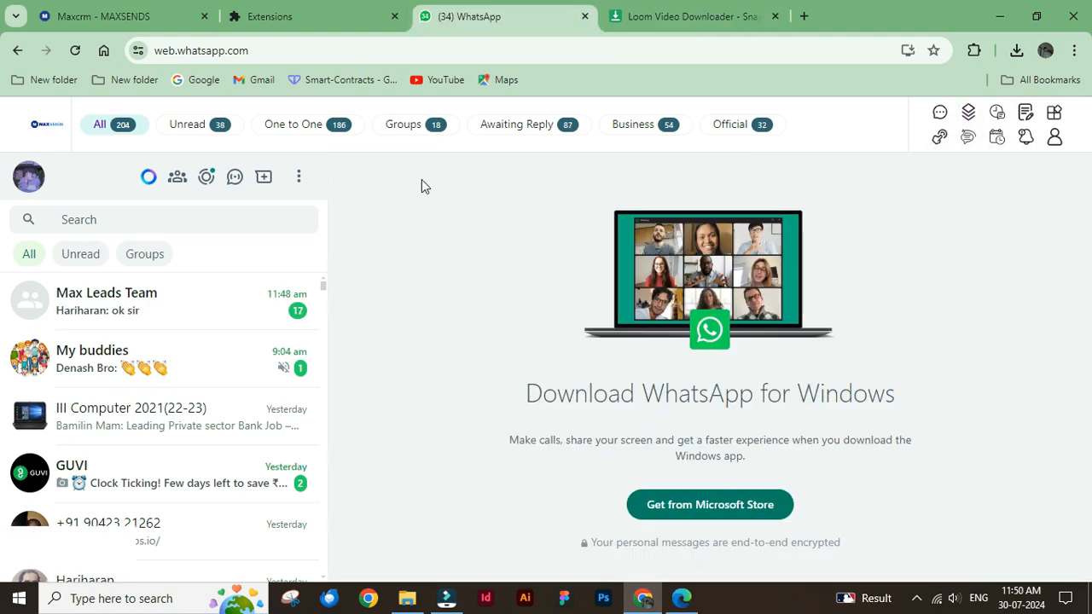
{"action": "mouse_move", "coordinate": [577, 191]}
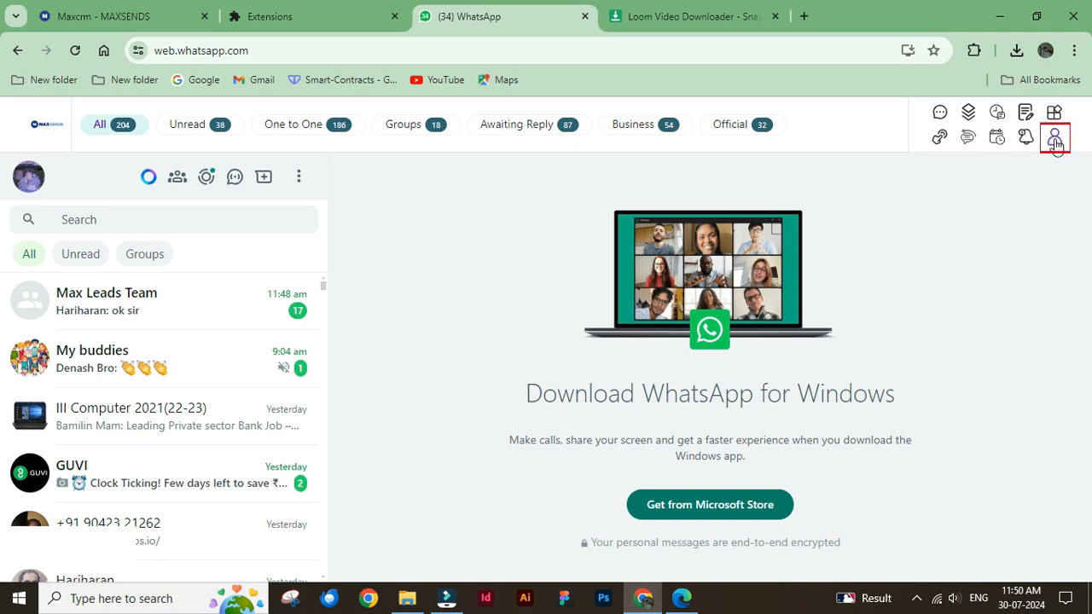
- From the extension's profile menu, bring up Insert Licence key with the key field focused
{"action": "left_click", "coordinate": [1055, 137]}
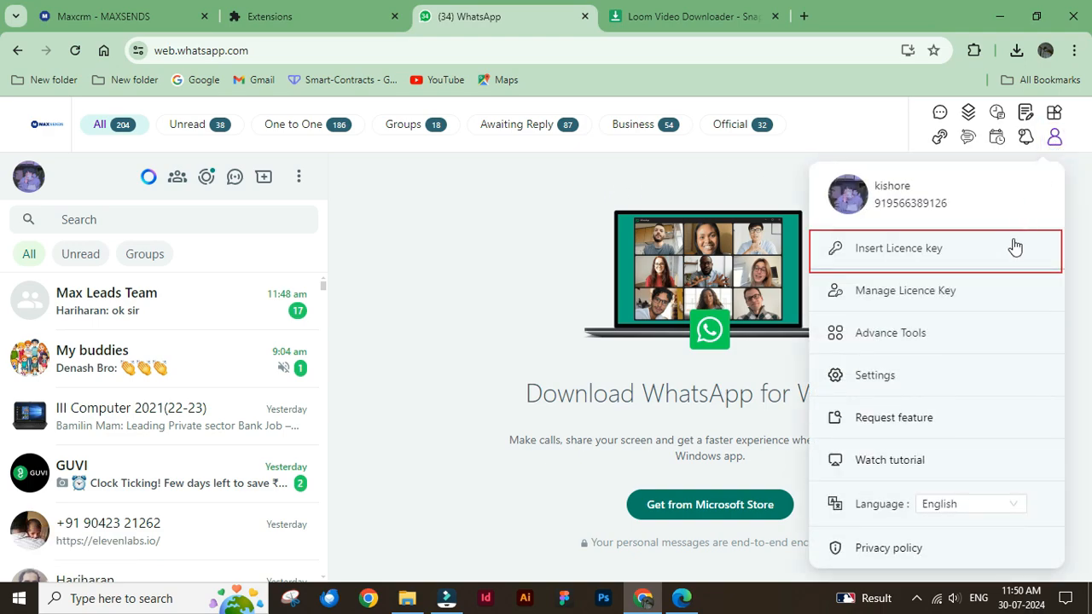
{"action": "left_click", "coordinate": [898, 247]}
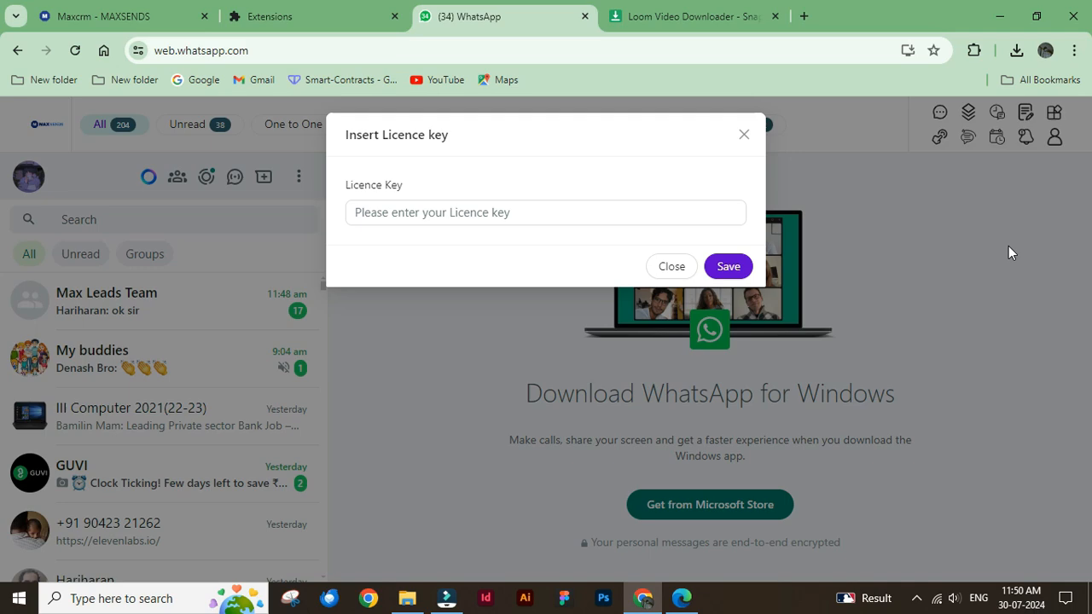
{"action": "left_click", "coordinate": [546, 212]}
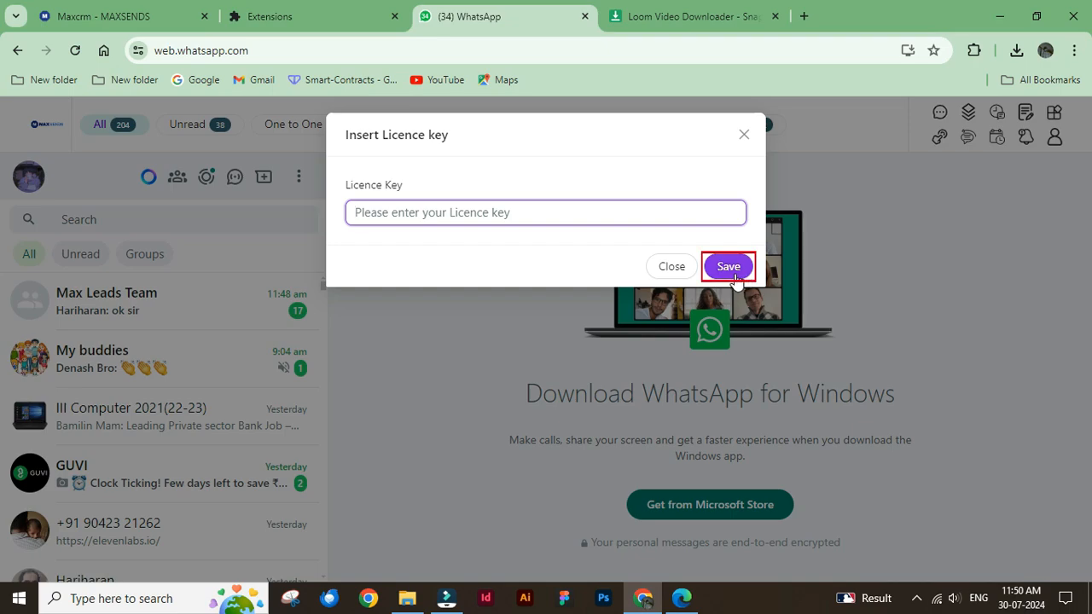
{"action": "mouse_move", "coordinate": [734, 166]}
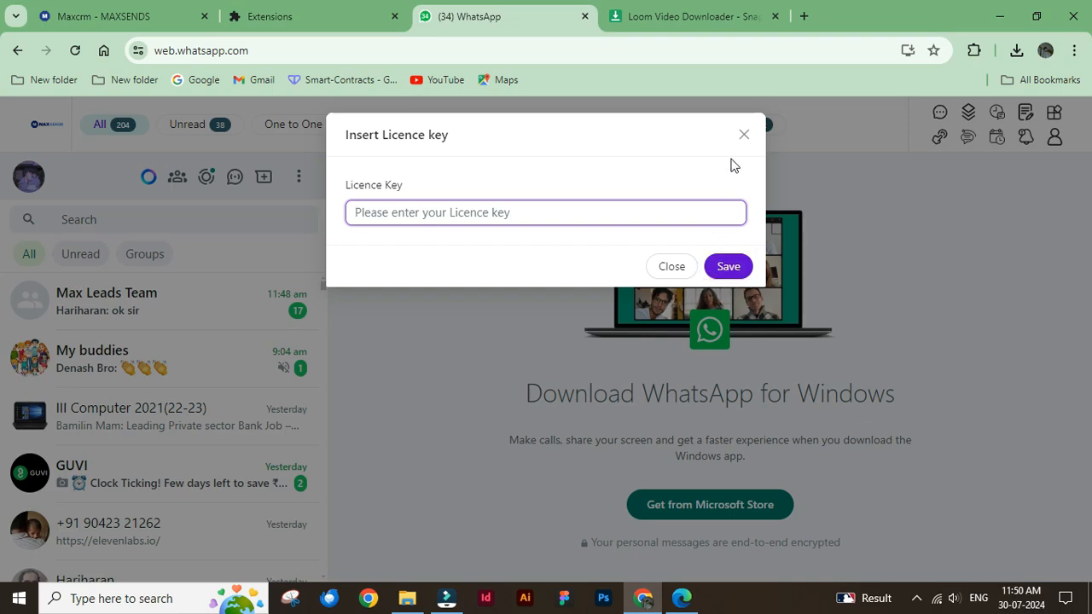